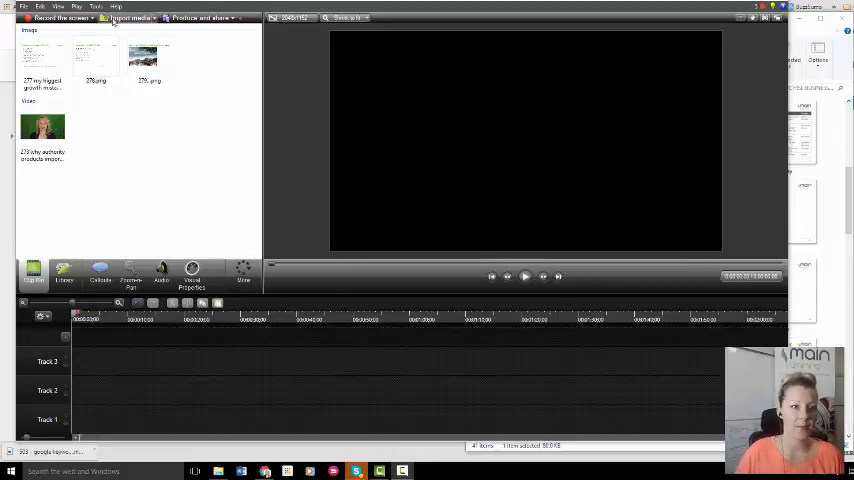
- Import the slide images from the slides folder and place Systematise EVERYTHING on Track 1
{"action": "left_click", "coordinate": [130, 17]}
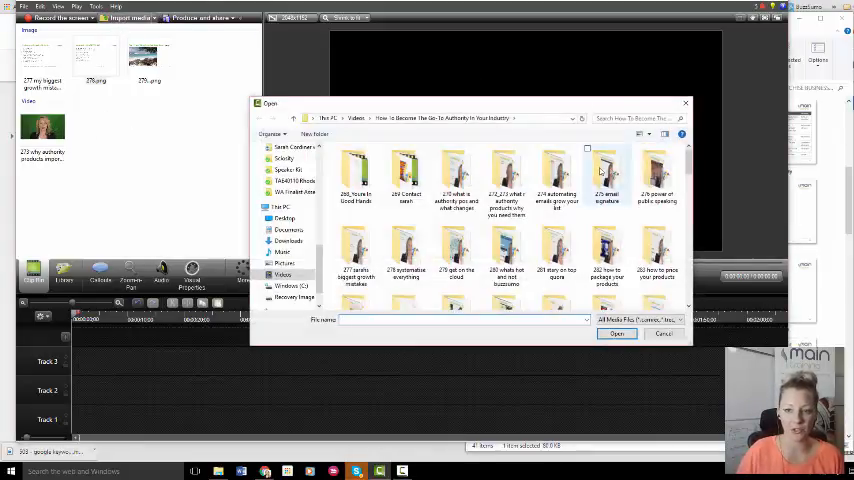
{"action": "double_click", "coordinate": [605, 170]}
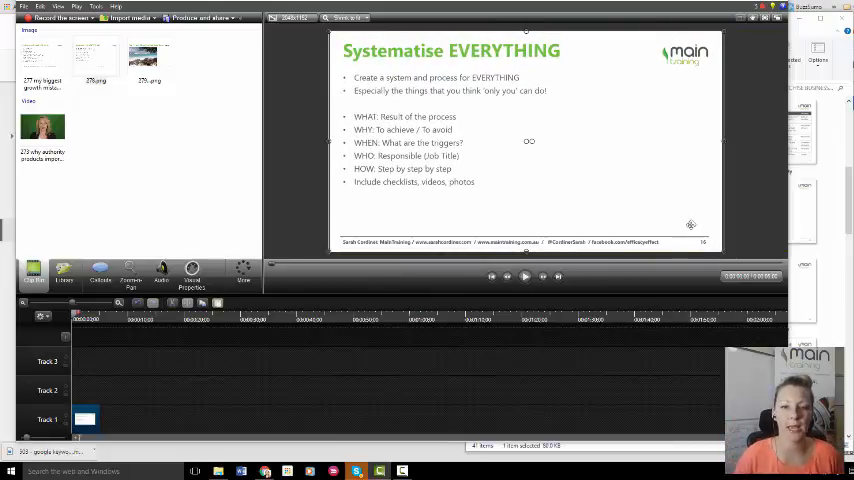
- Drag the green-screen presenter video from the Clip Bin onto Track 2
{"action": "left_click", "coordinate": [42, 127]}
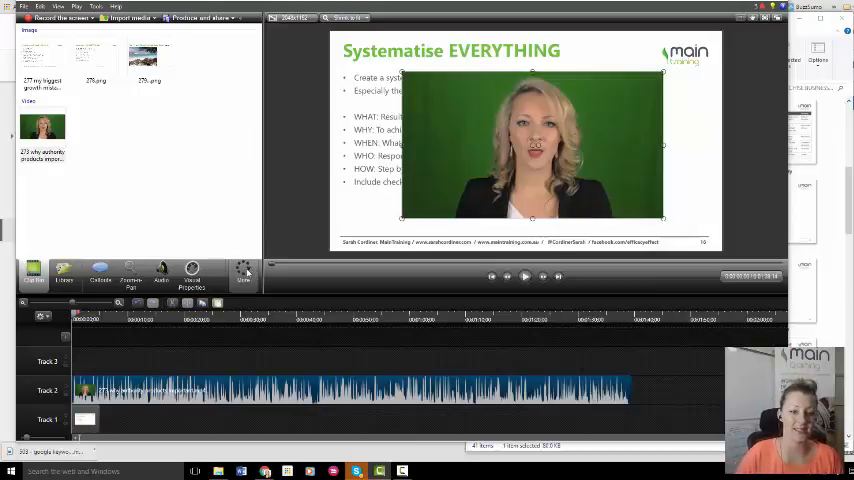
- Enable Remove a color in Visual Properties to key out the presenter's green background
{"action": "left_click", "coordinate": [243, 275]}
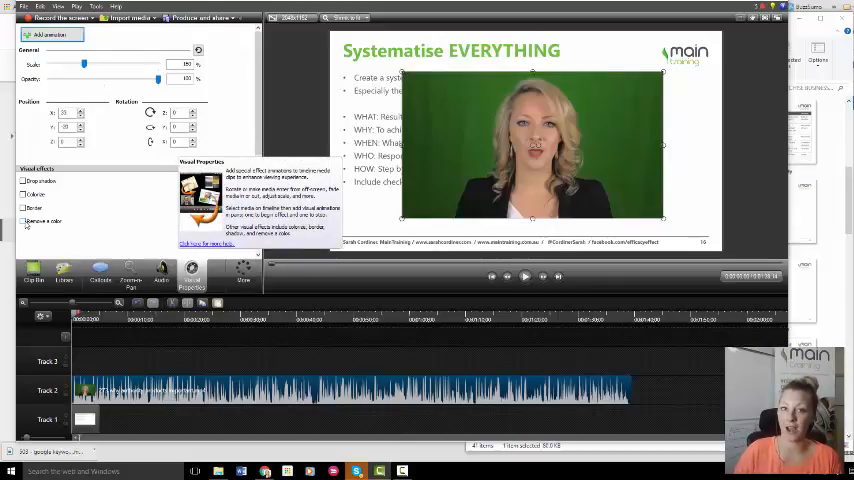
{"action": "left_click", "coordinate": [23, 220]}
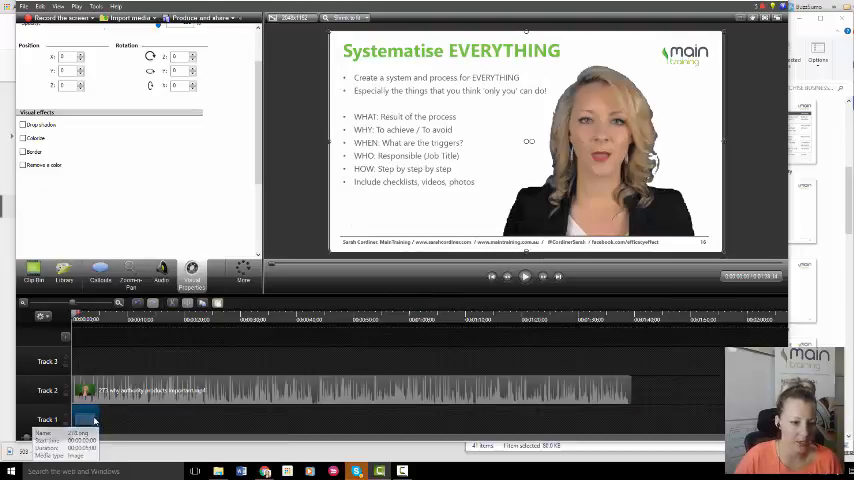
- Adjust the first slide clip's length on Track 1 beneath the presenter video
{"action": "left_click", "coordinate": [23, 165]}
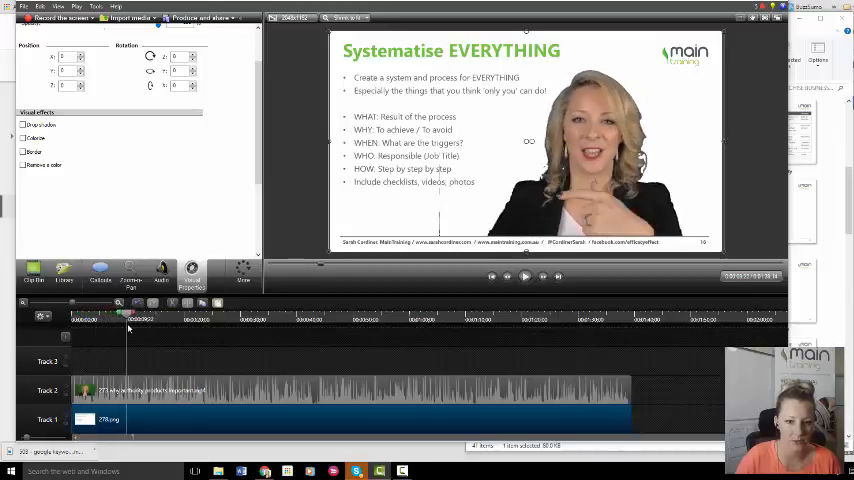
{"action": "left_click", "coordinate": [24, 165]}
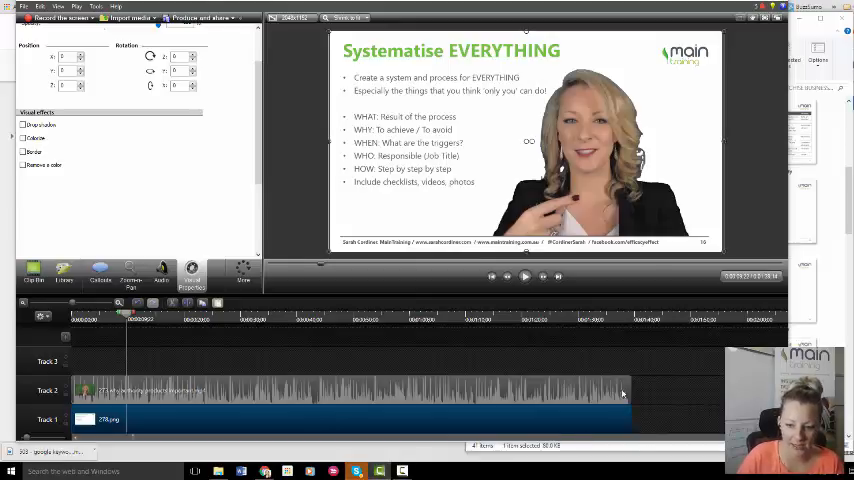
{"action": "left_click", "coordinate": [23, 165]}
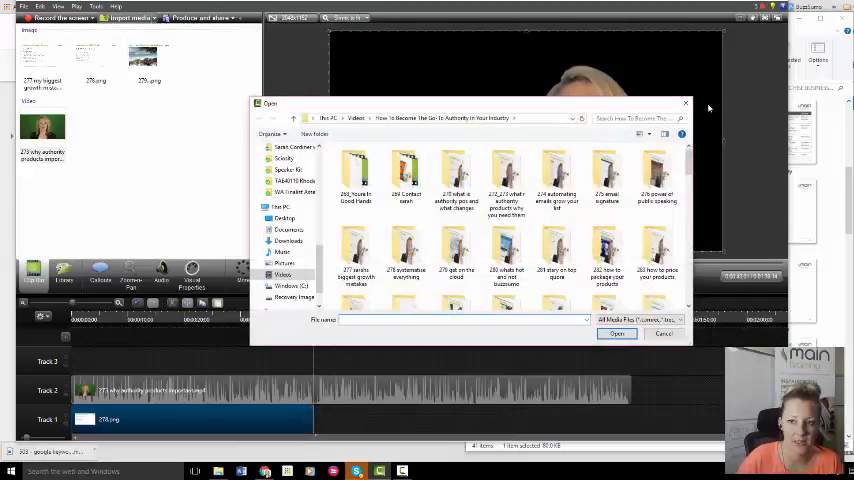
- Import the next slide images and place them on Track 1 after the first slide
{"action": "left_click", "coordinate": [617, 333]}
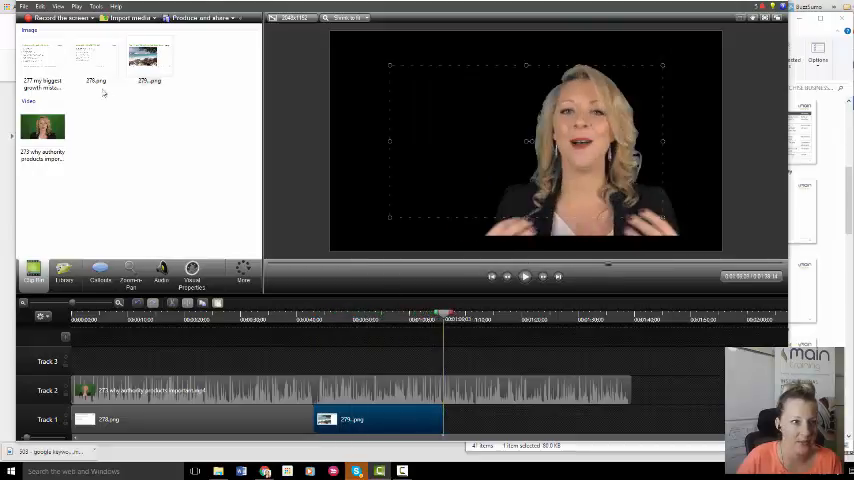
{"action": "left_click", "coordinate": [95, 57]}
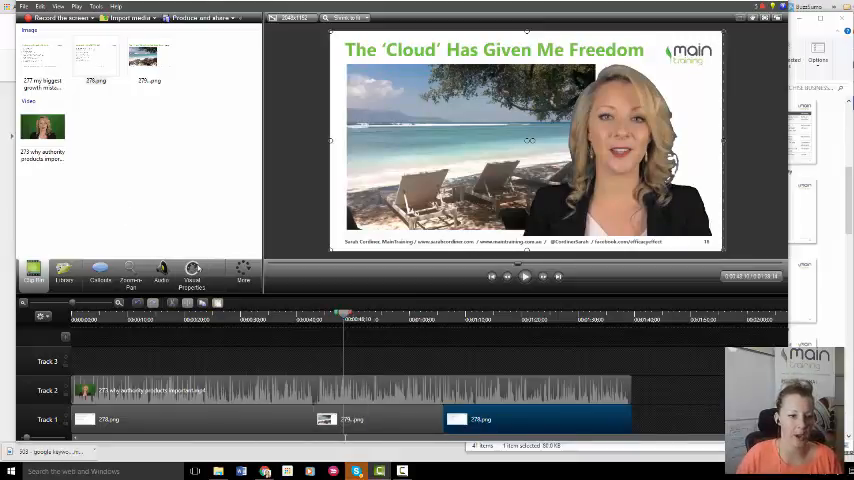
{"action": "left_click", "coordinate": [243, 272]}
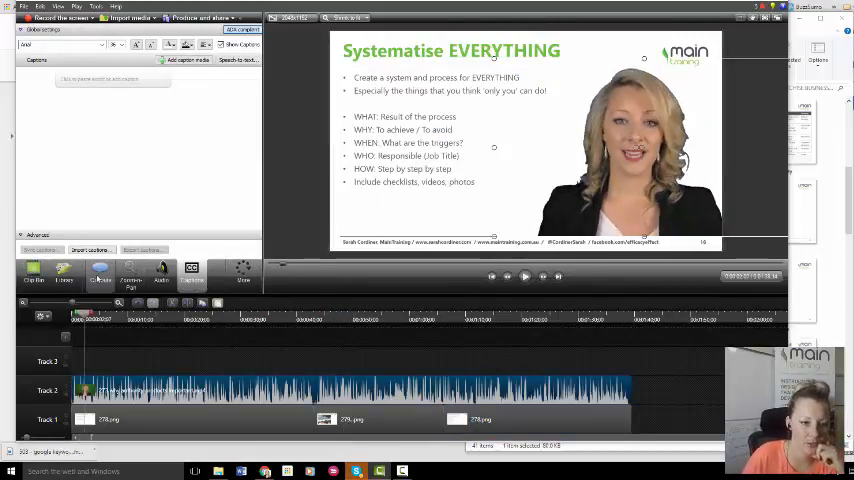
- Open the Callouts gallery of overlay shapes
{"action": "left_click", "coordinate": [101, 272]}
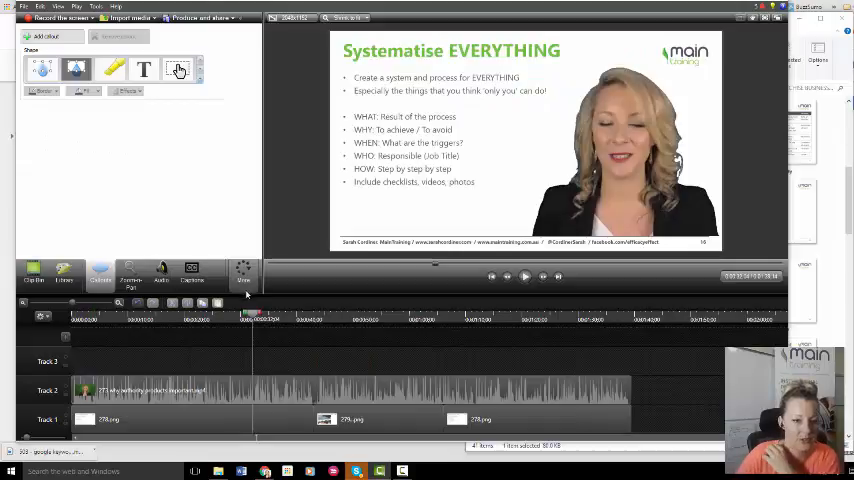
- Add a green filled rectangle callout reading 'buy my stuff!!!' on Track 3
{"action": "left_click", "coordinate": [177, 69]}
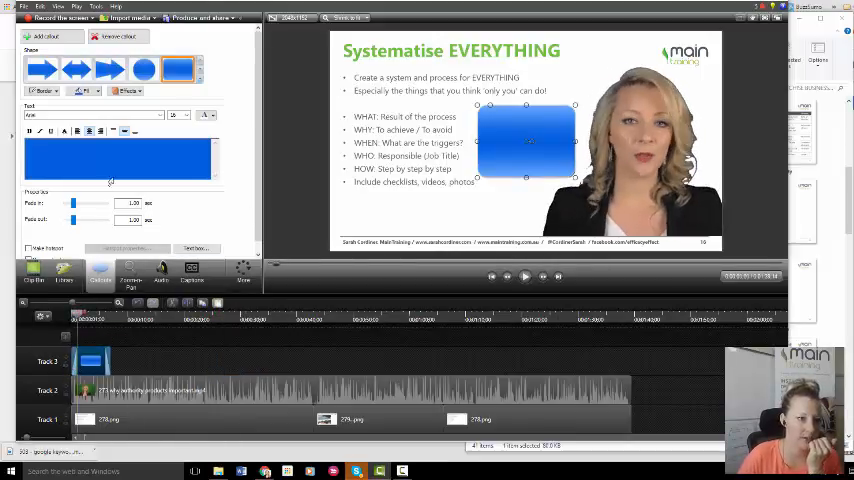
{"action": "type", "text": "buy my stuff!!!"}
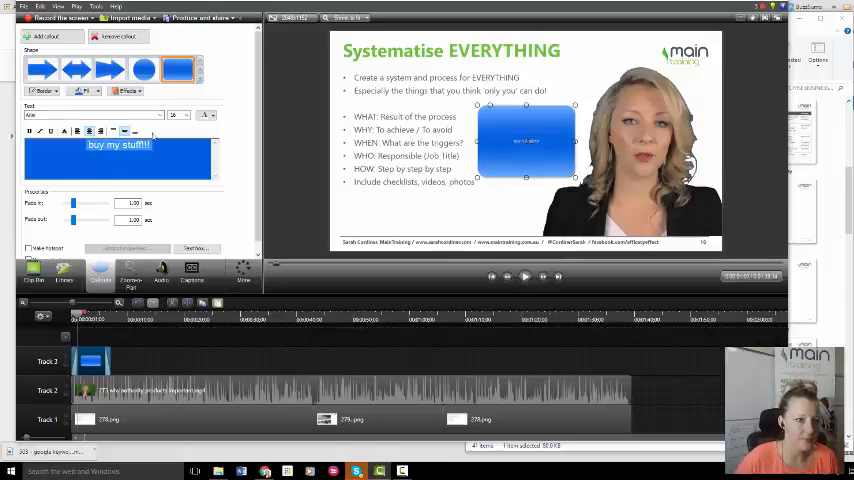
{"action": "left_click", "coordinate": [95, 91]}
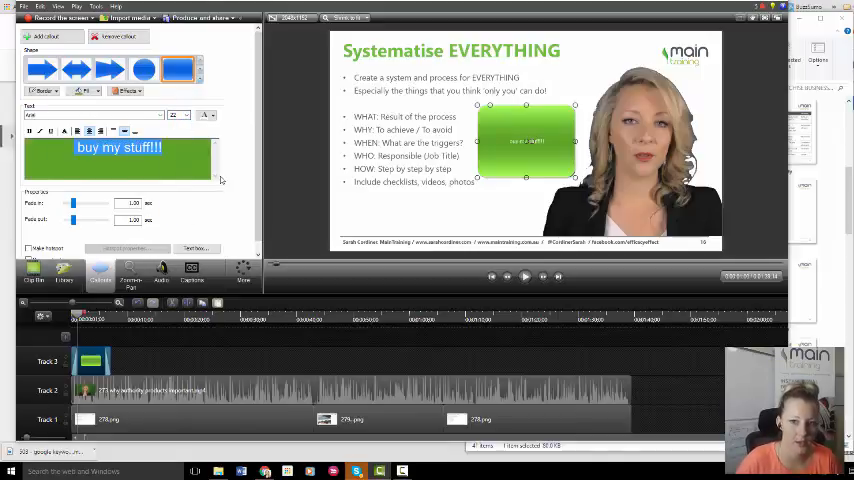
- Set the callout text to a larger Arial Black and stretch its Track 3 clip
{"action": "left_click", "coordinate": [173, 115]}
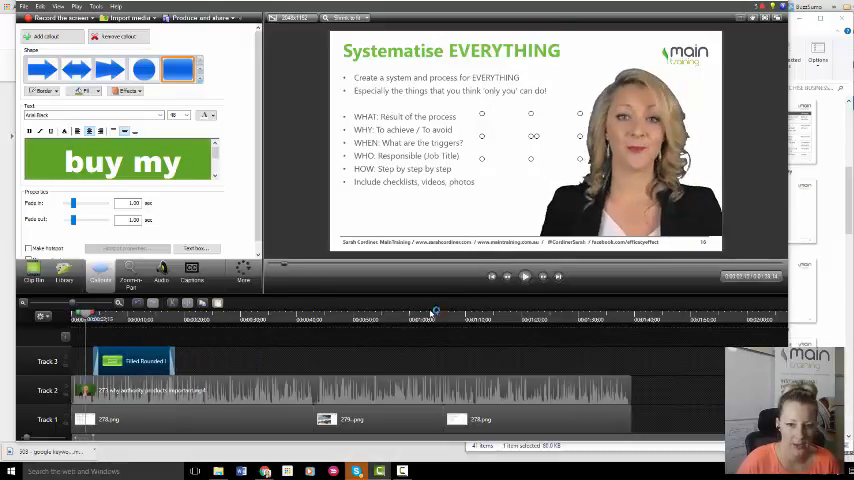
- Paste a copy of the callout later on Track 3 and move it to the slide's lower left
{"action": "left_click", "coordinate": [526, 277]}
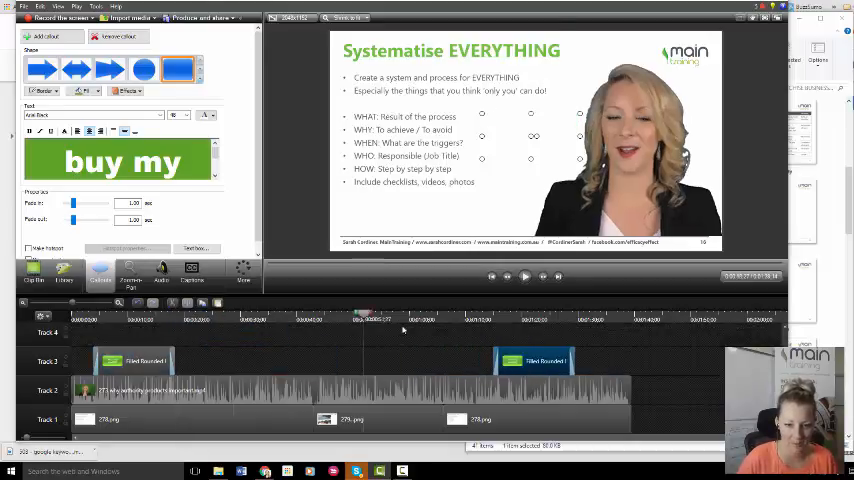
{"action": "left_click", "coordinate": [524, 277]}
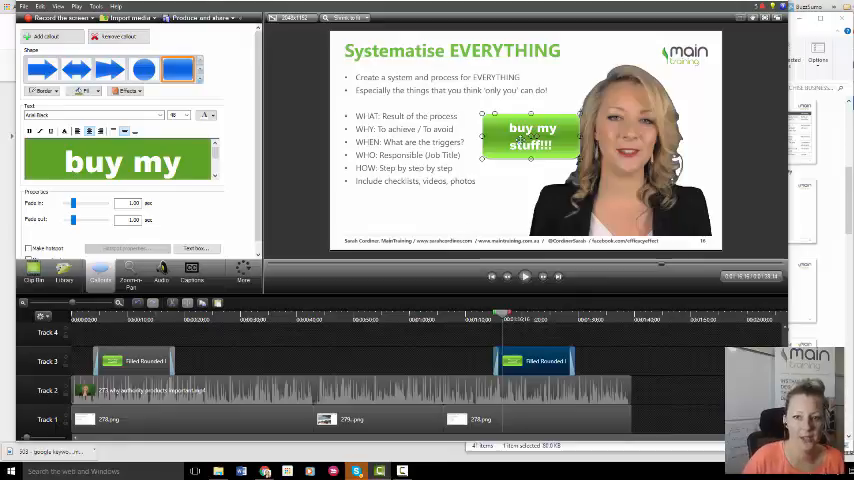
{"action": "left_click_drag", "start_coordinate": [531, 138], "coordinate": [462, 196]}
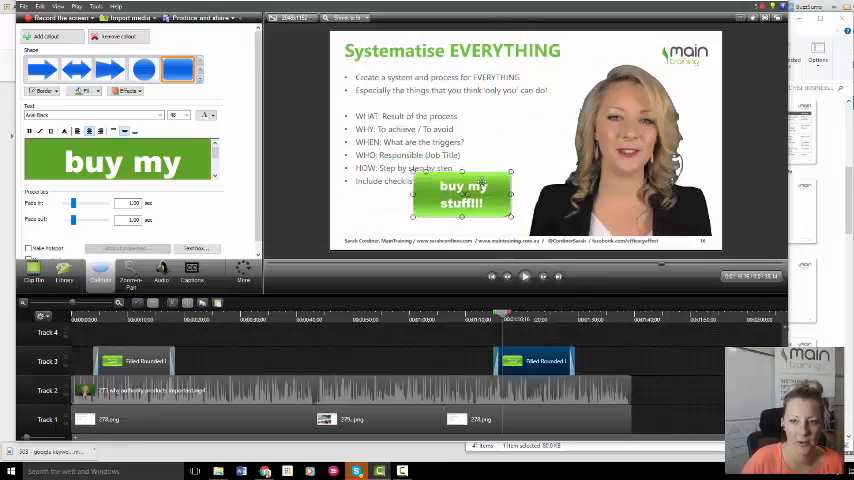
{"action": "left_click_drag", "start_coordinate": [462, 197], "coordinate": [407, 201]}
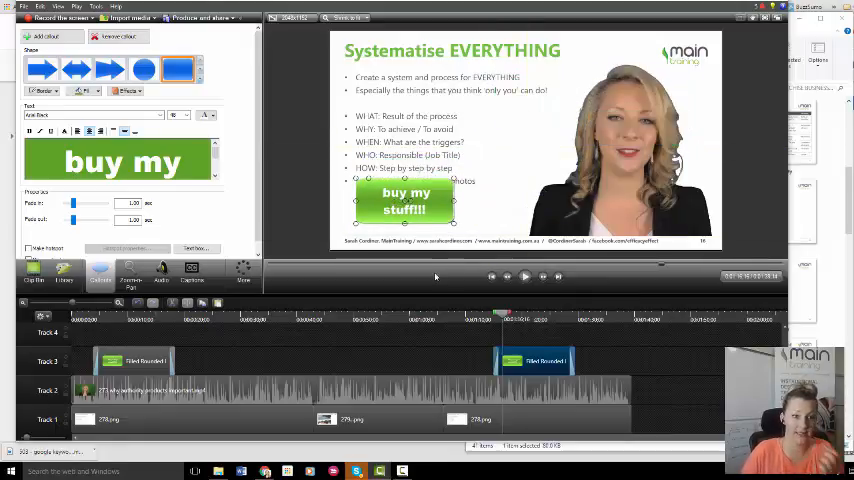